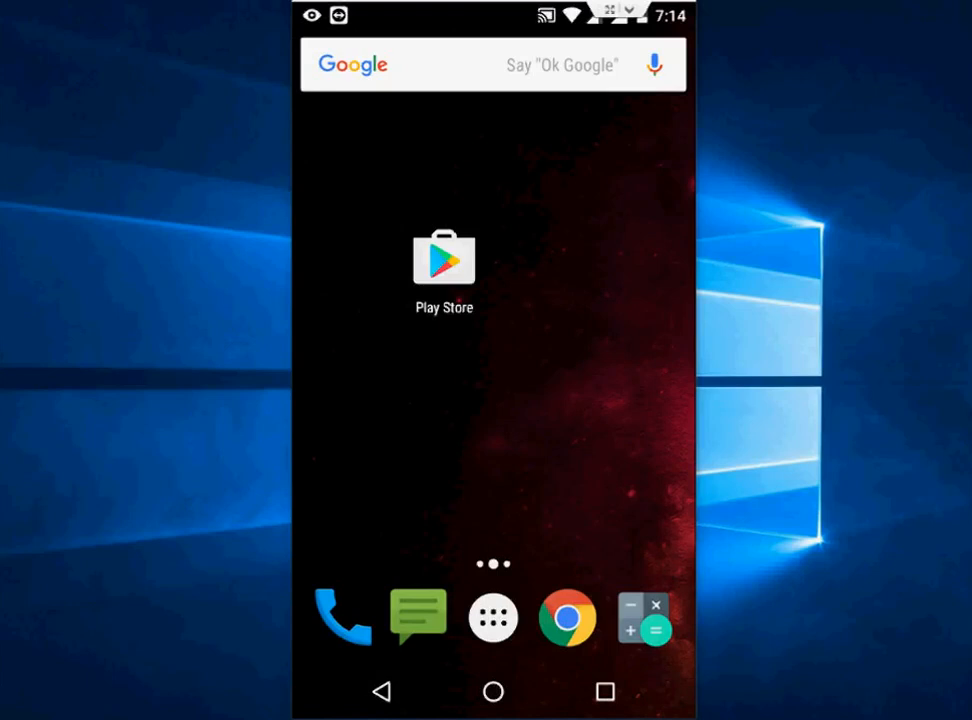
Show the launcher's full list of installed apps from the dock drawer icon.
click(492, 616)
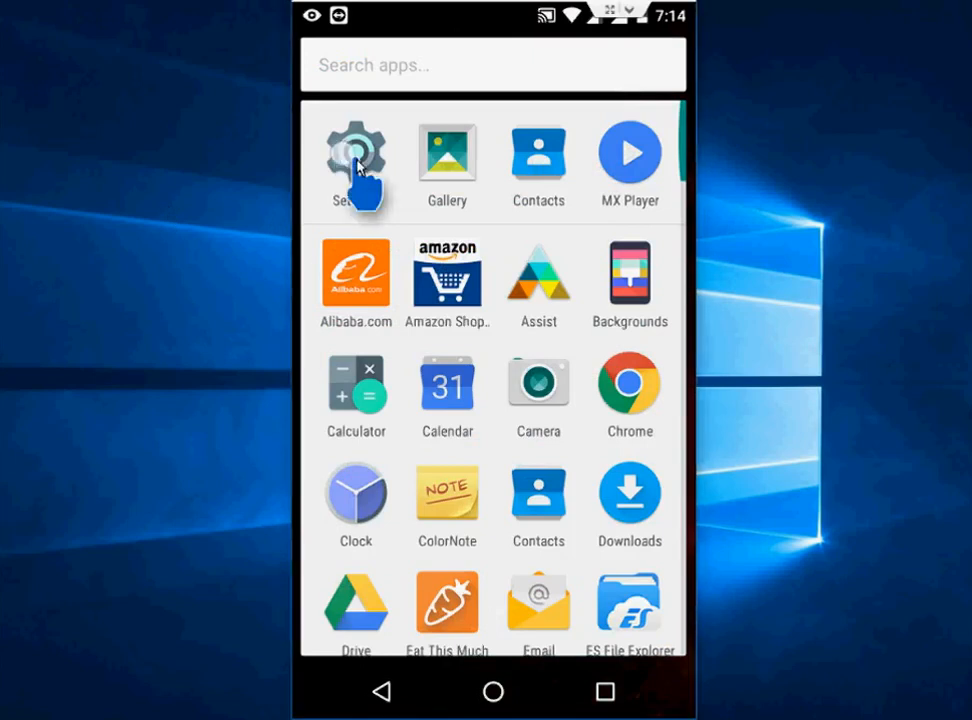
In Settings > Security, switch on Unknown sources to permit sideloaded installs.
click(356, 150)
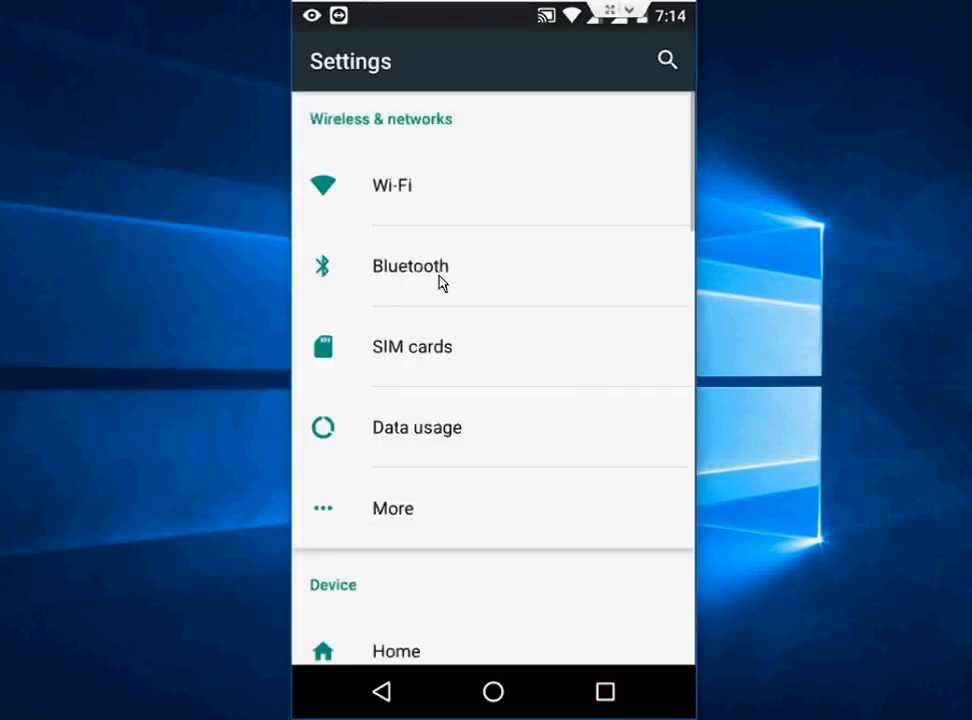
scroll(down, 3)
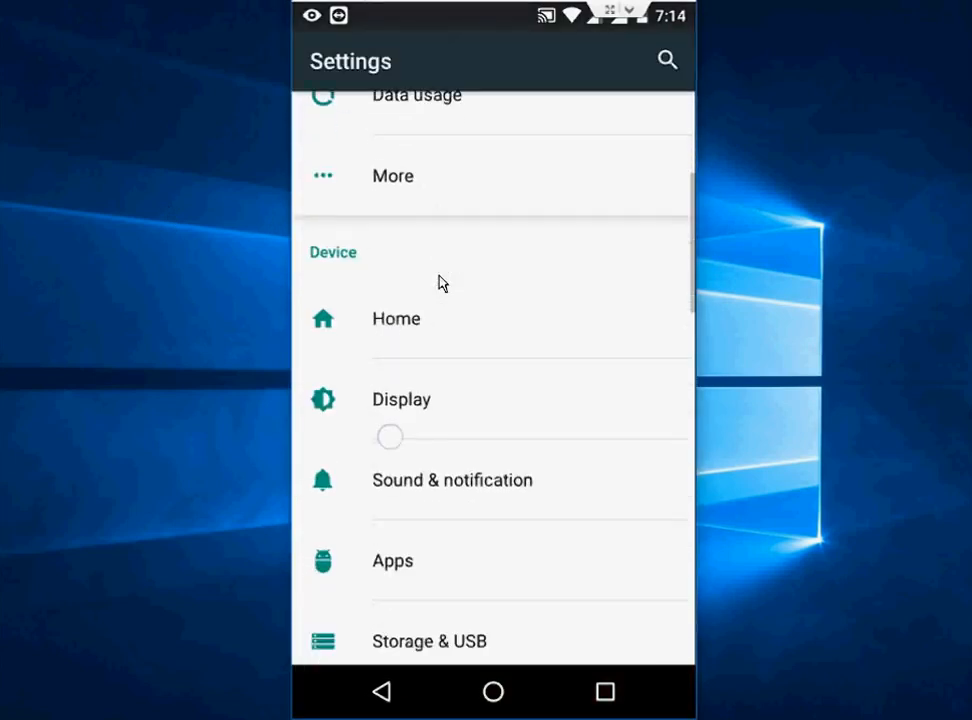
scroll(down, 3)
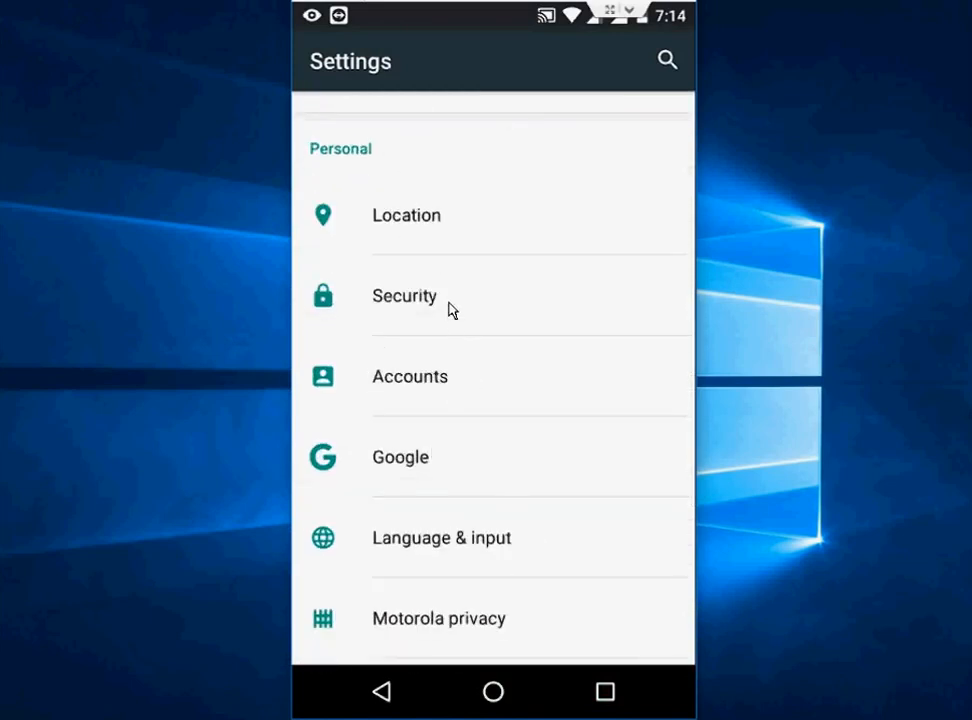
click(404, 296)
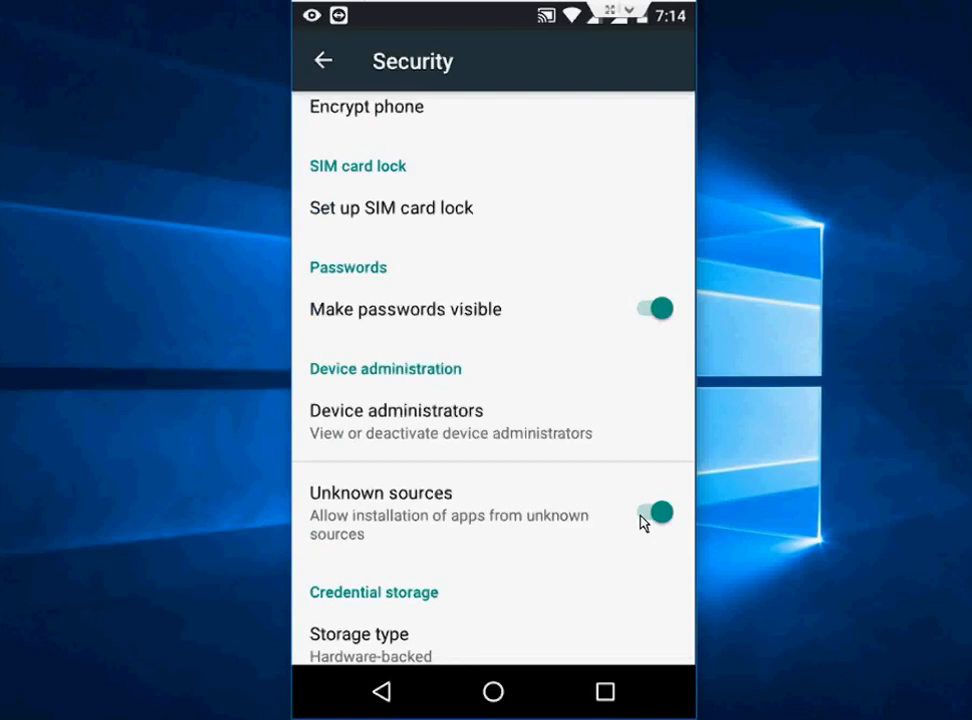
click(324, 60)
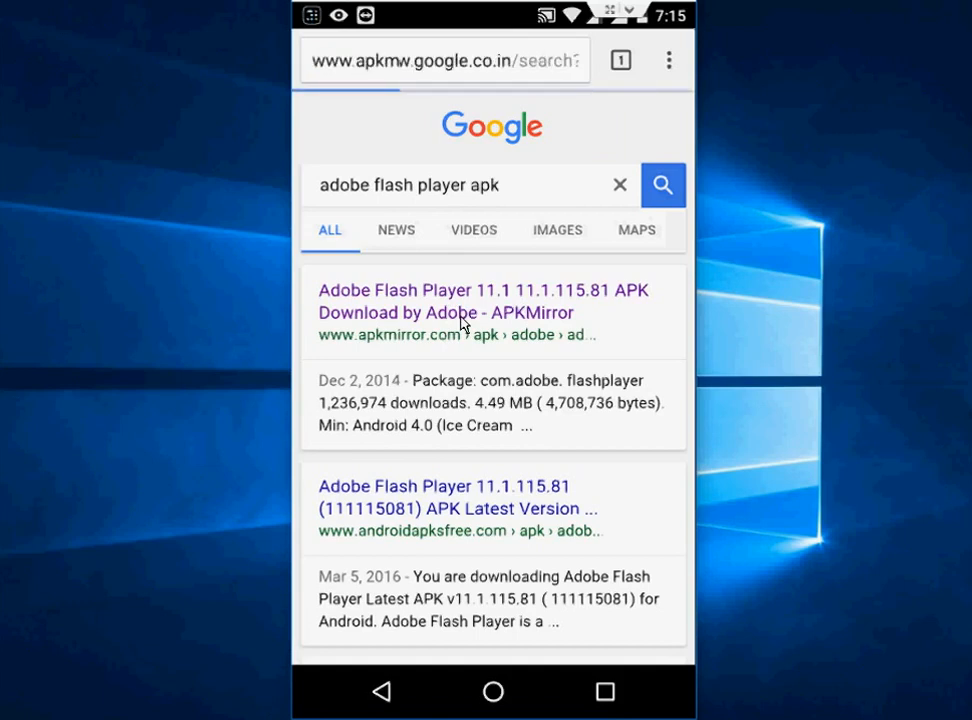
From the APKMirror Adobe Flash Player 11.1.115.81 page, start the DOWNLOAD APK.
click(484, 300)
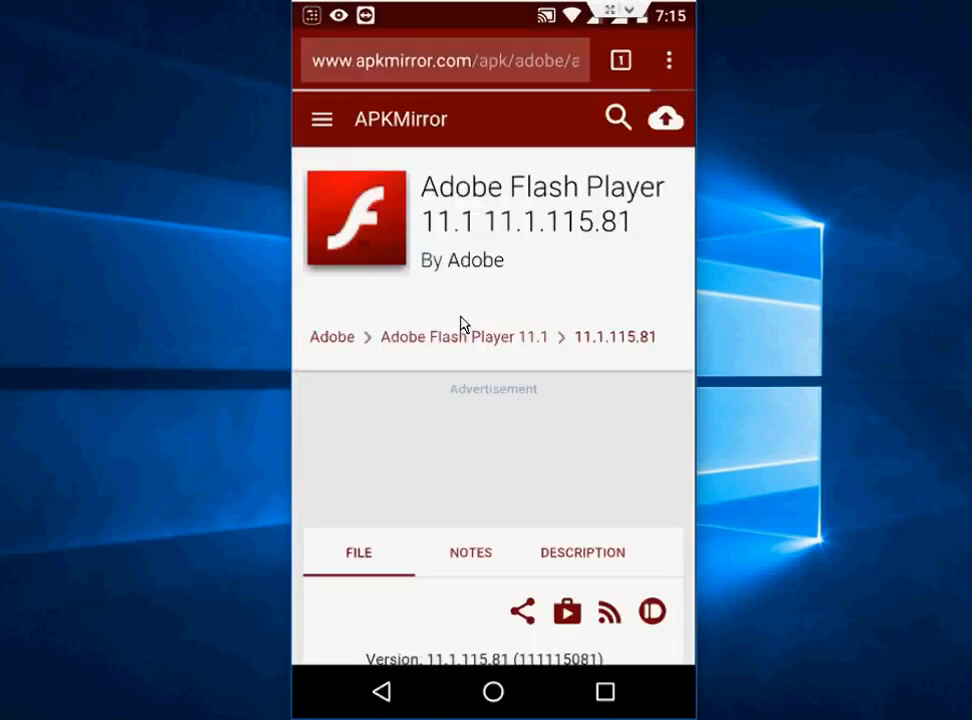
scroll(down, 3)
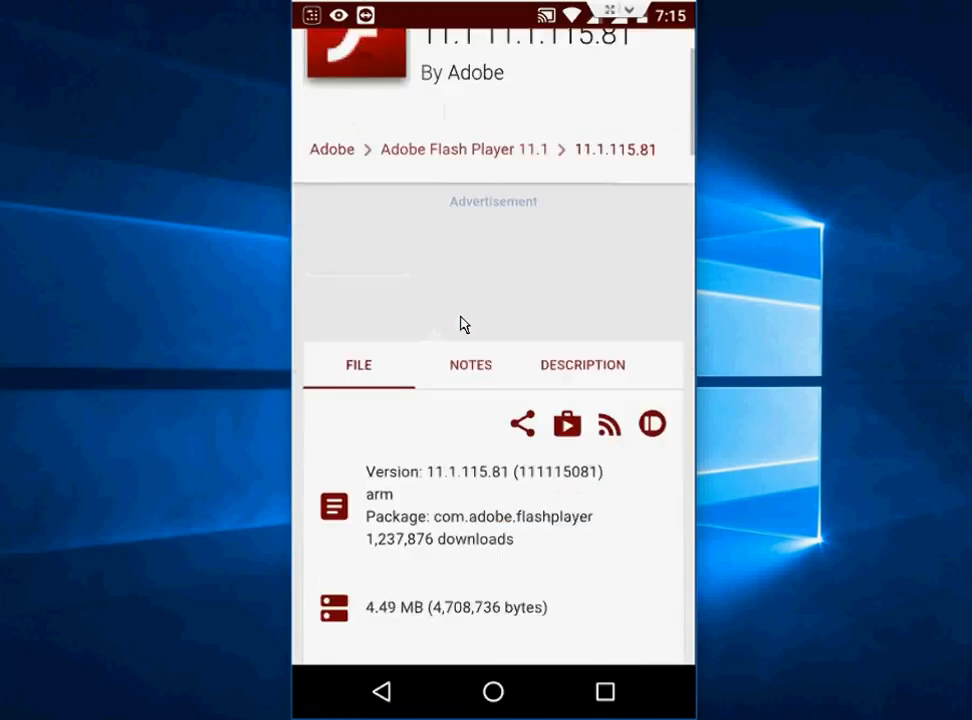
scroll(down, 3)
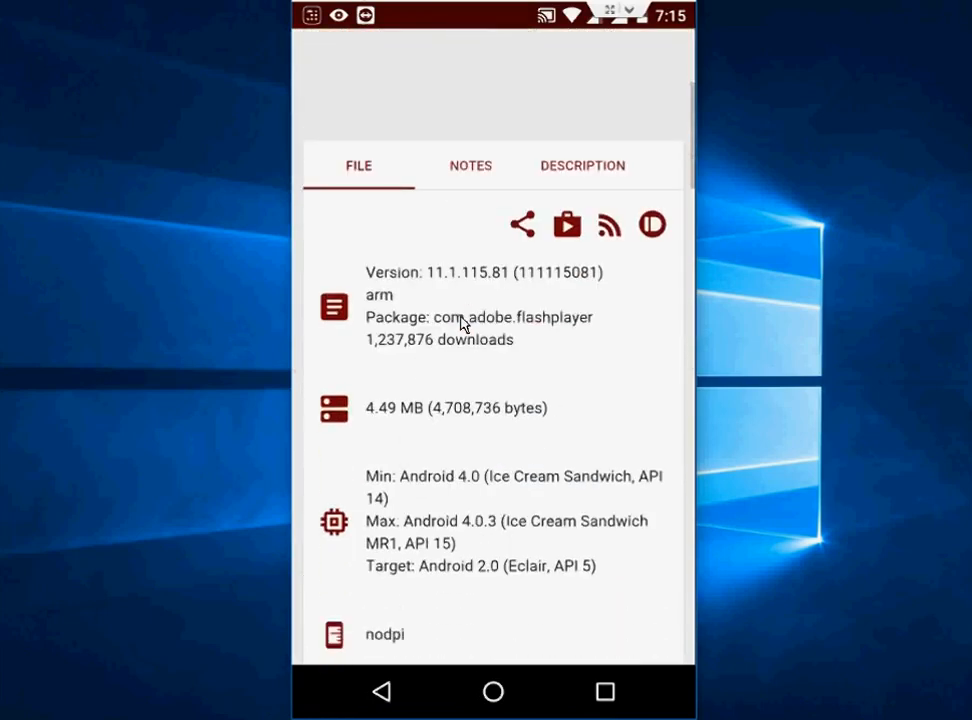
scroll(down, 3)
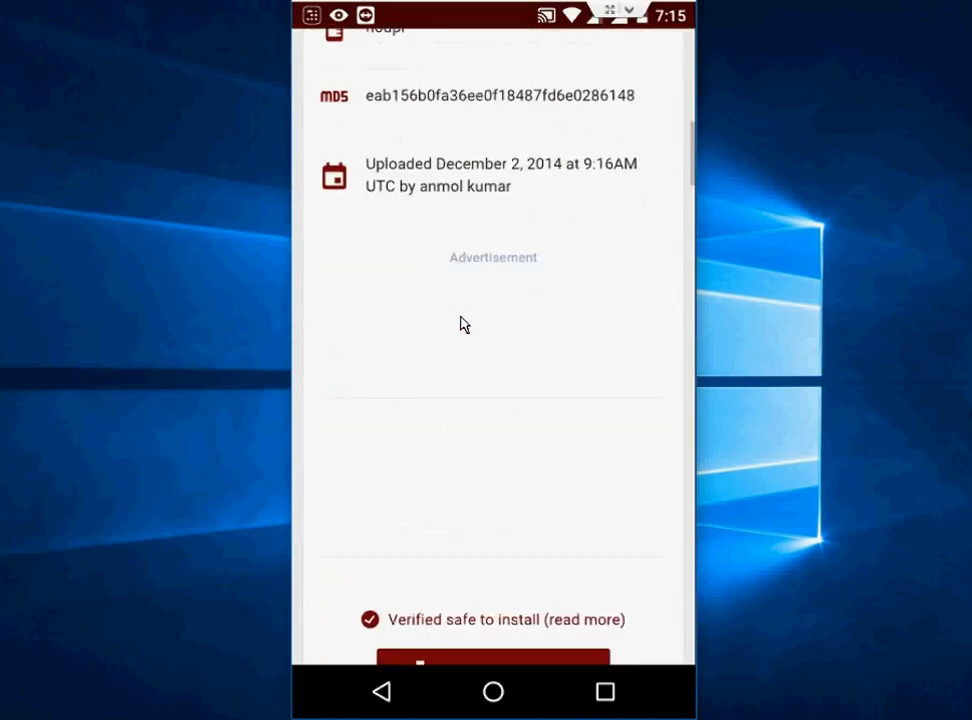
scroll(down, 3)
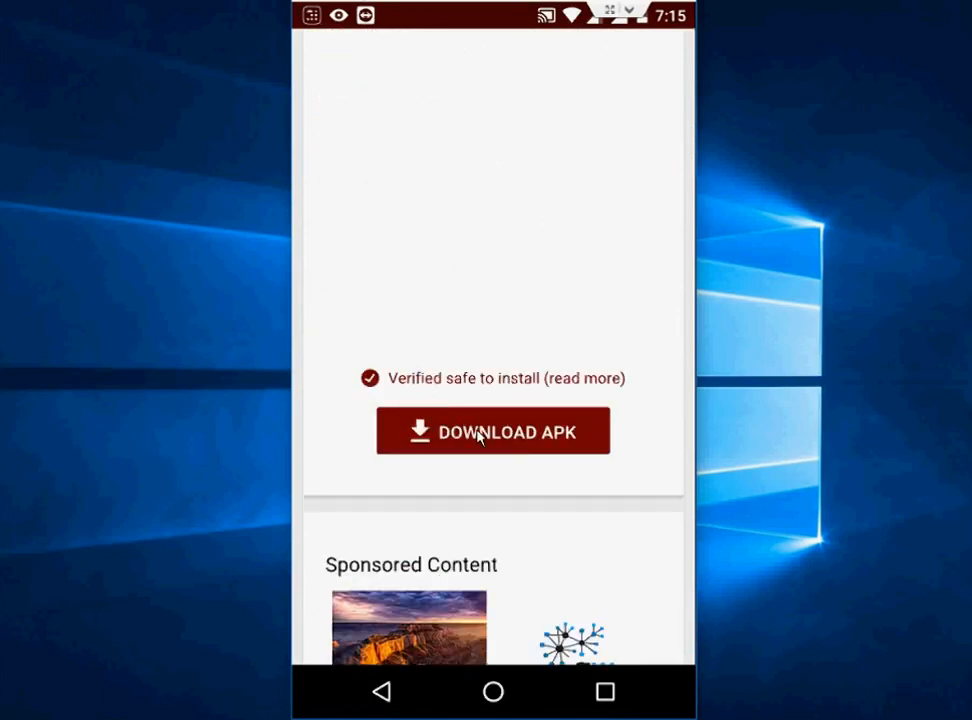
scroll(down, 3)
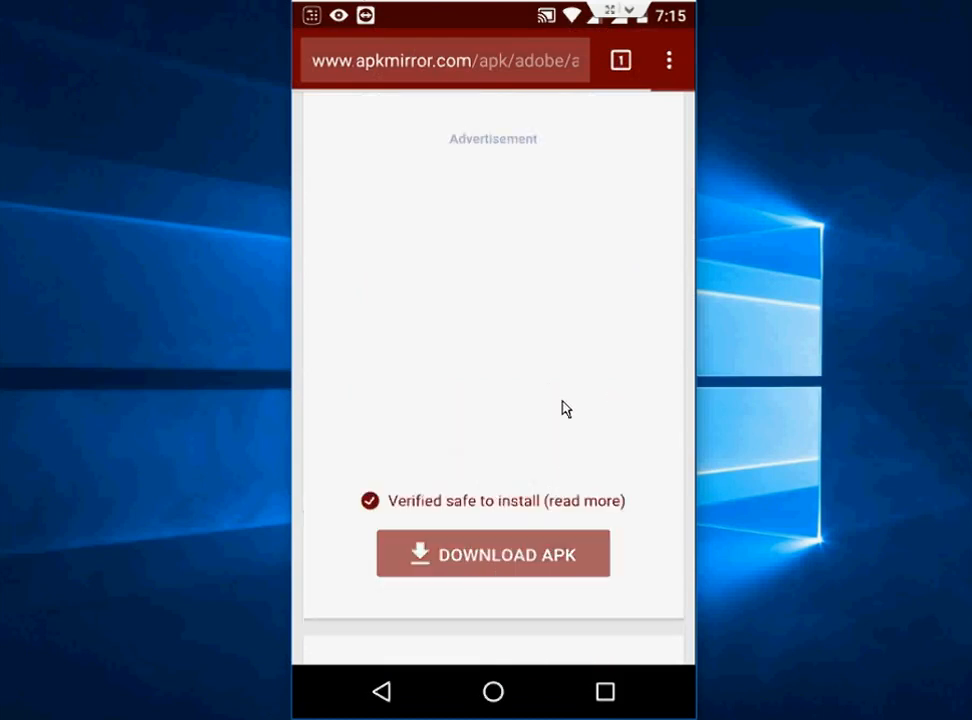
click(492, 554)
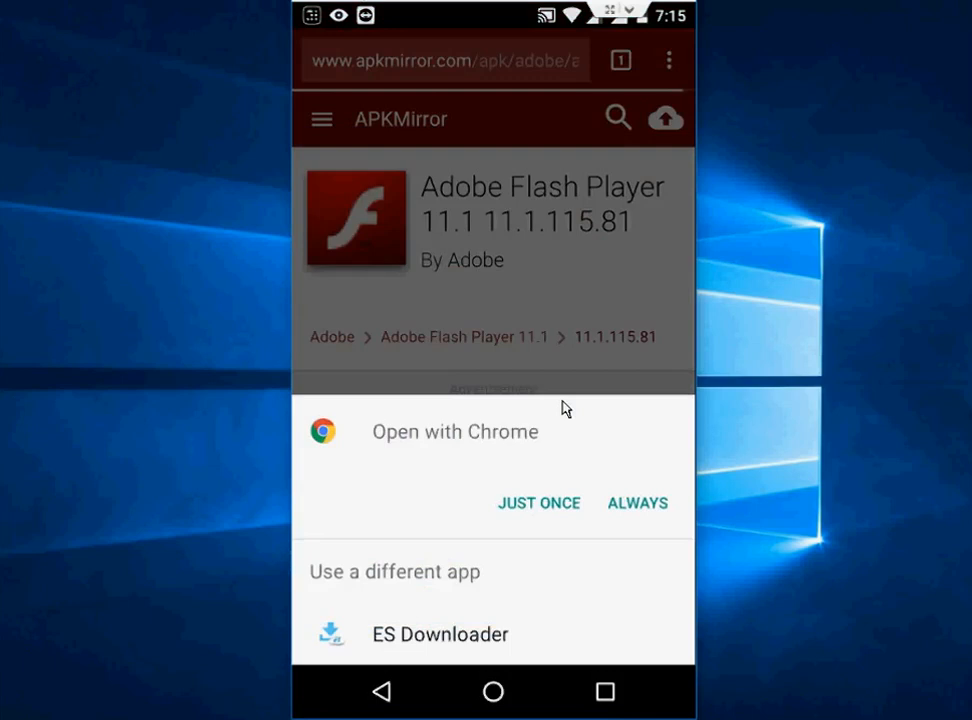
Let Chrome handle the download just once, then launch the completed APK from its notification.
click(538, 504)
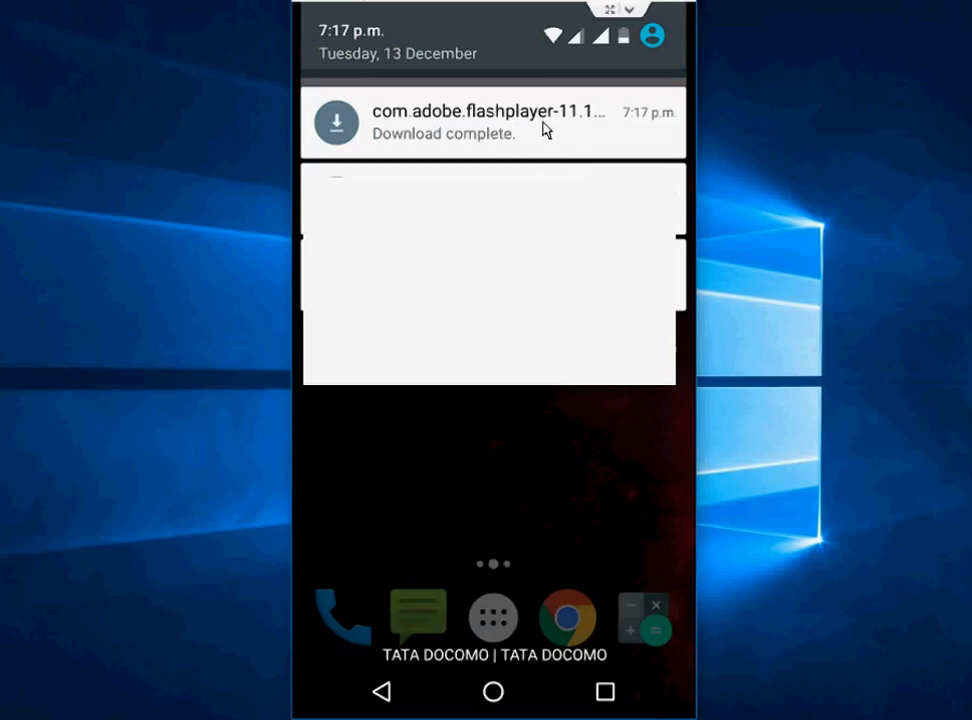
mouse_move(576, 130)
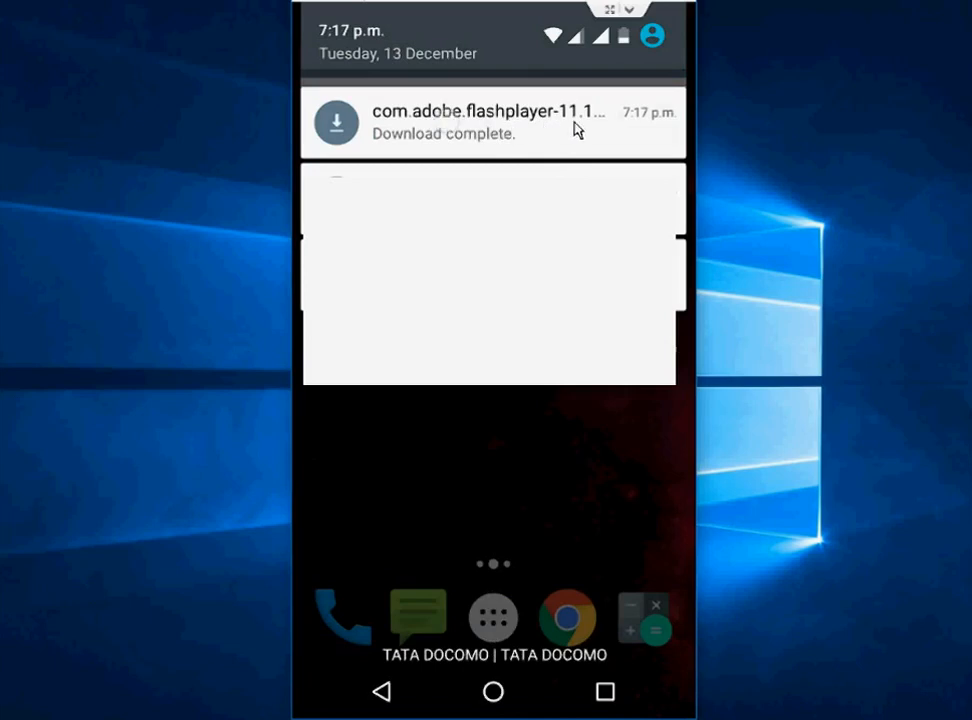
click(490, 122)
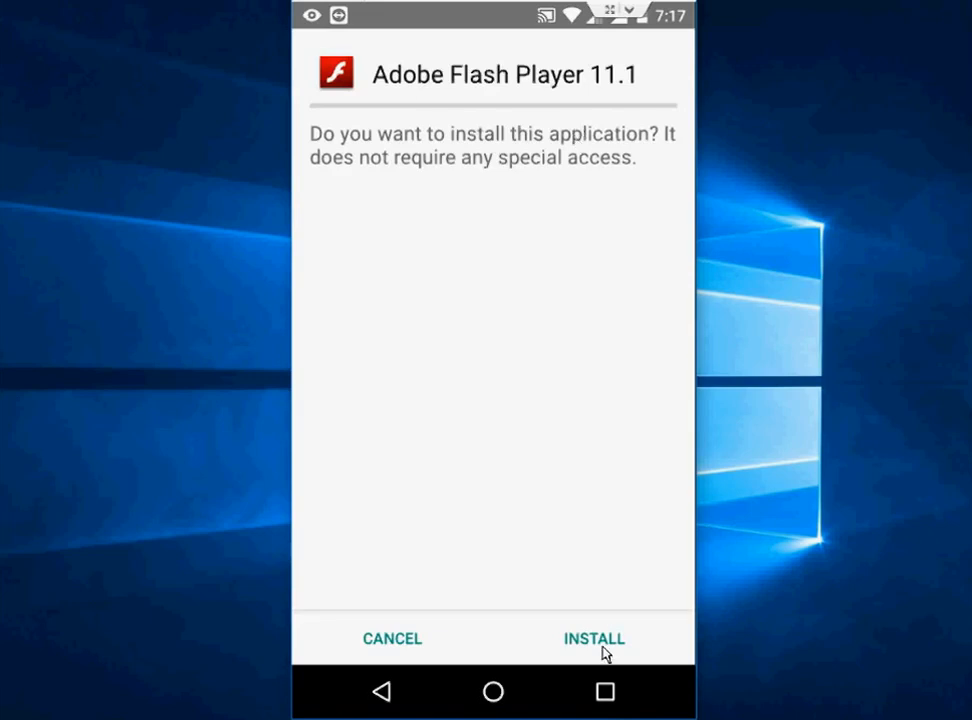
Confirm INSTALL so Package Installer puts Adobe Flash Player 11.1 on the phone.
click(592, 638)
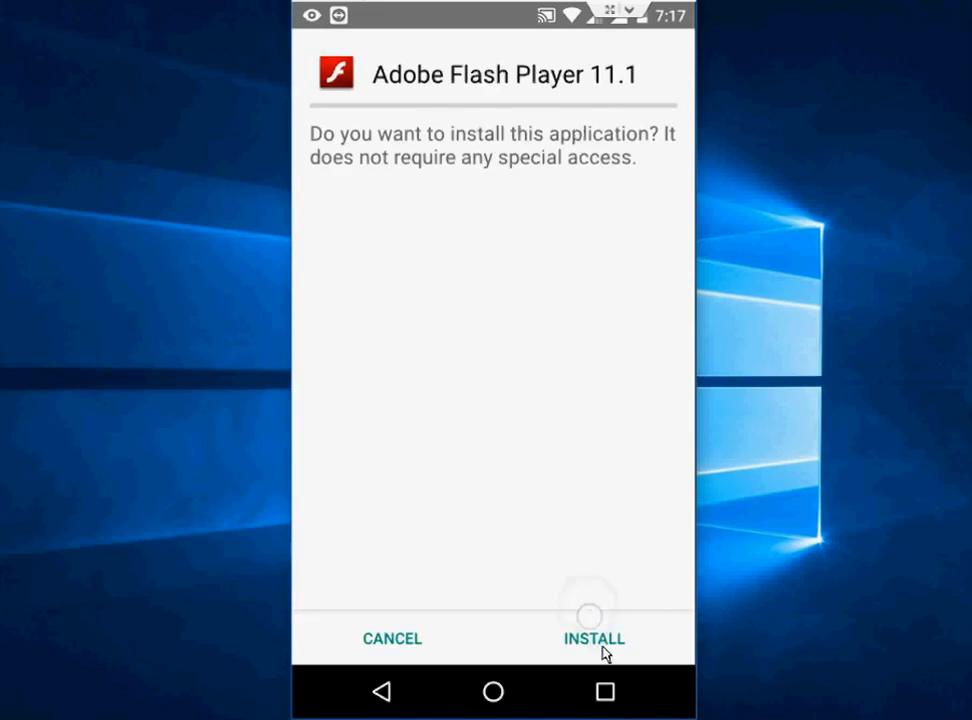
click(592, 638)
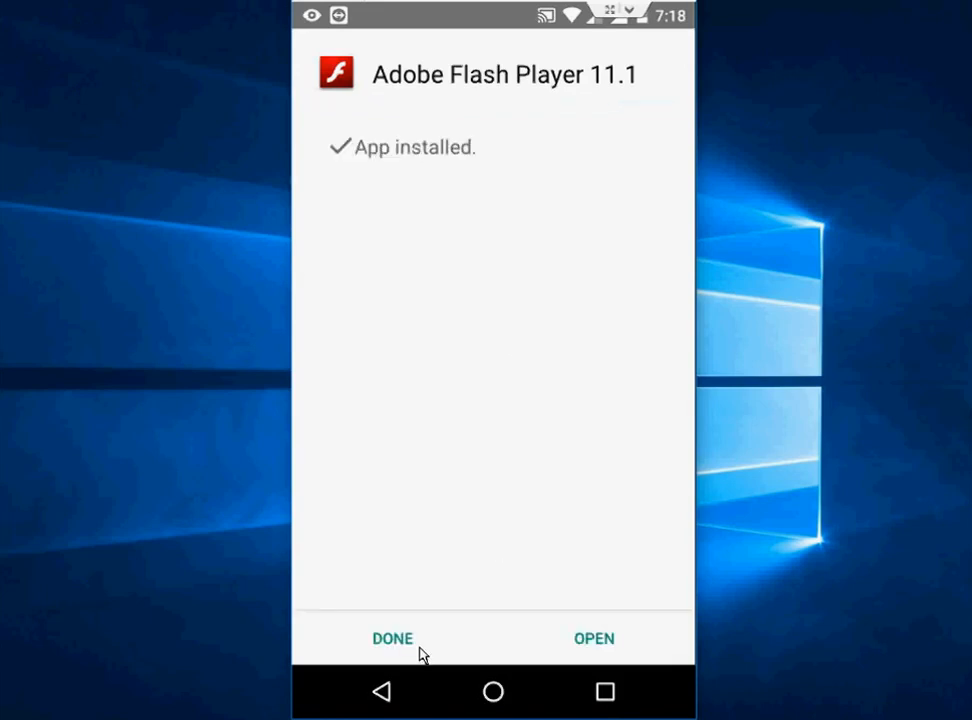
mouse_move(410, 652)
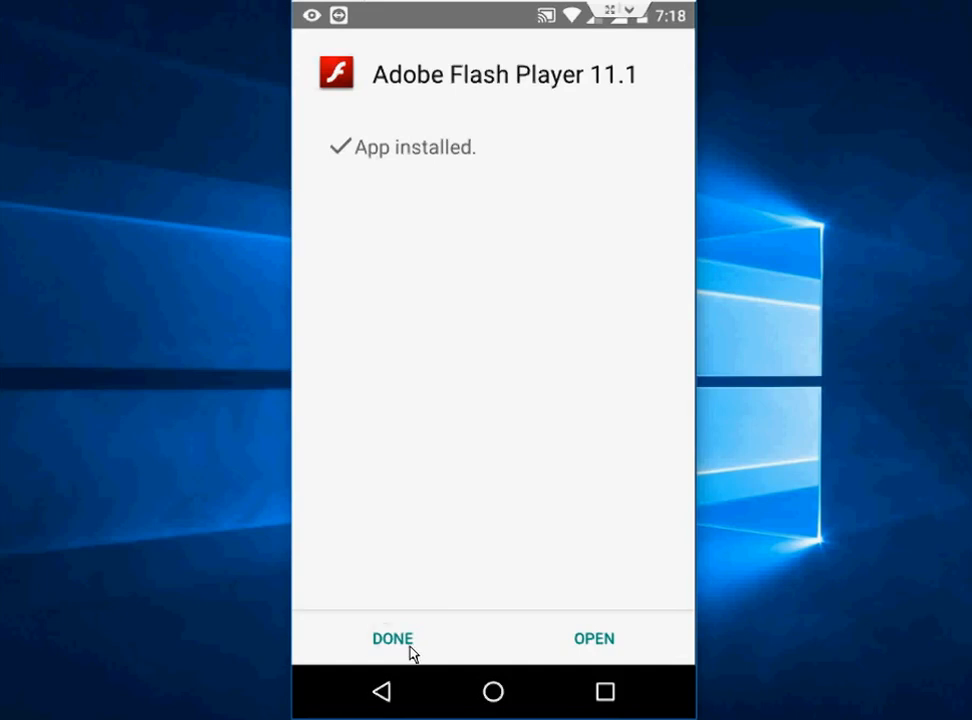
Dismiss the installer with DONE, landing back on the home screen.
click(392, 638)
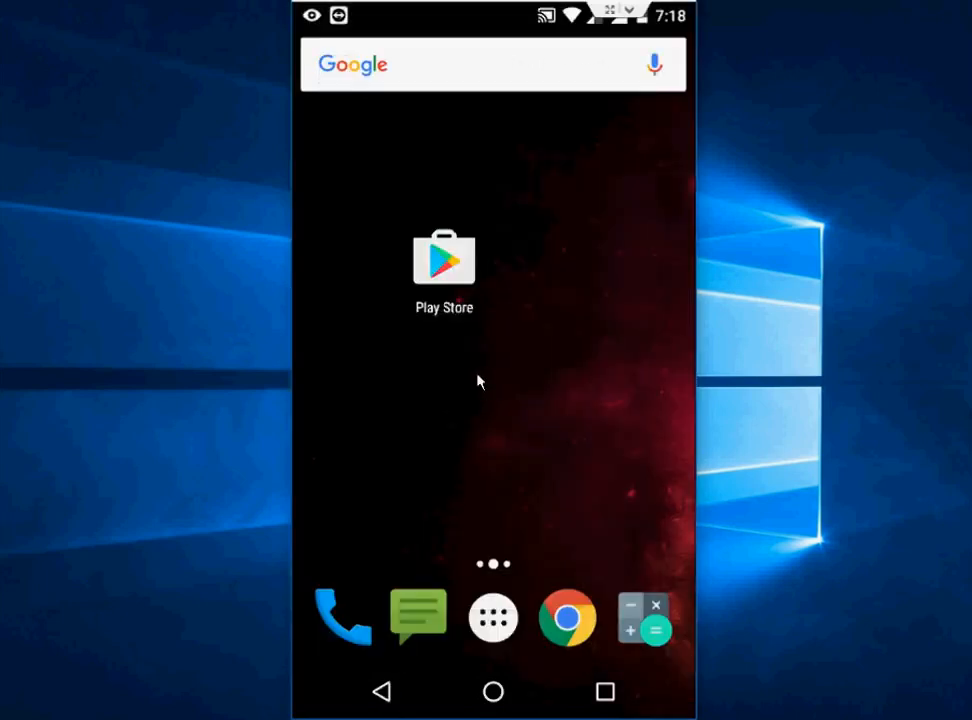